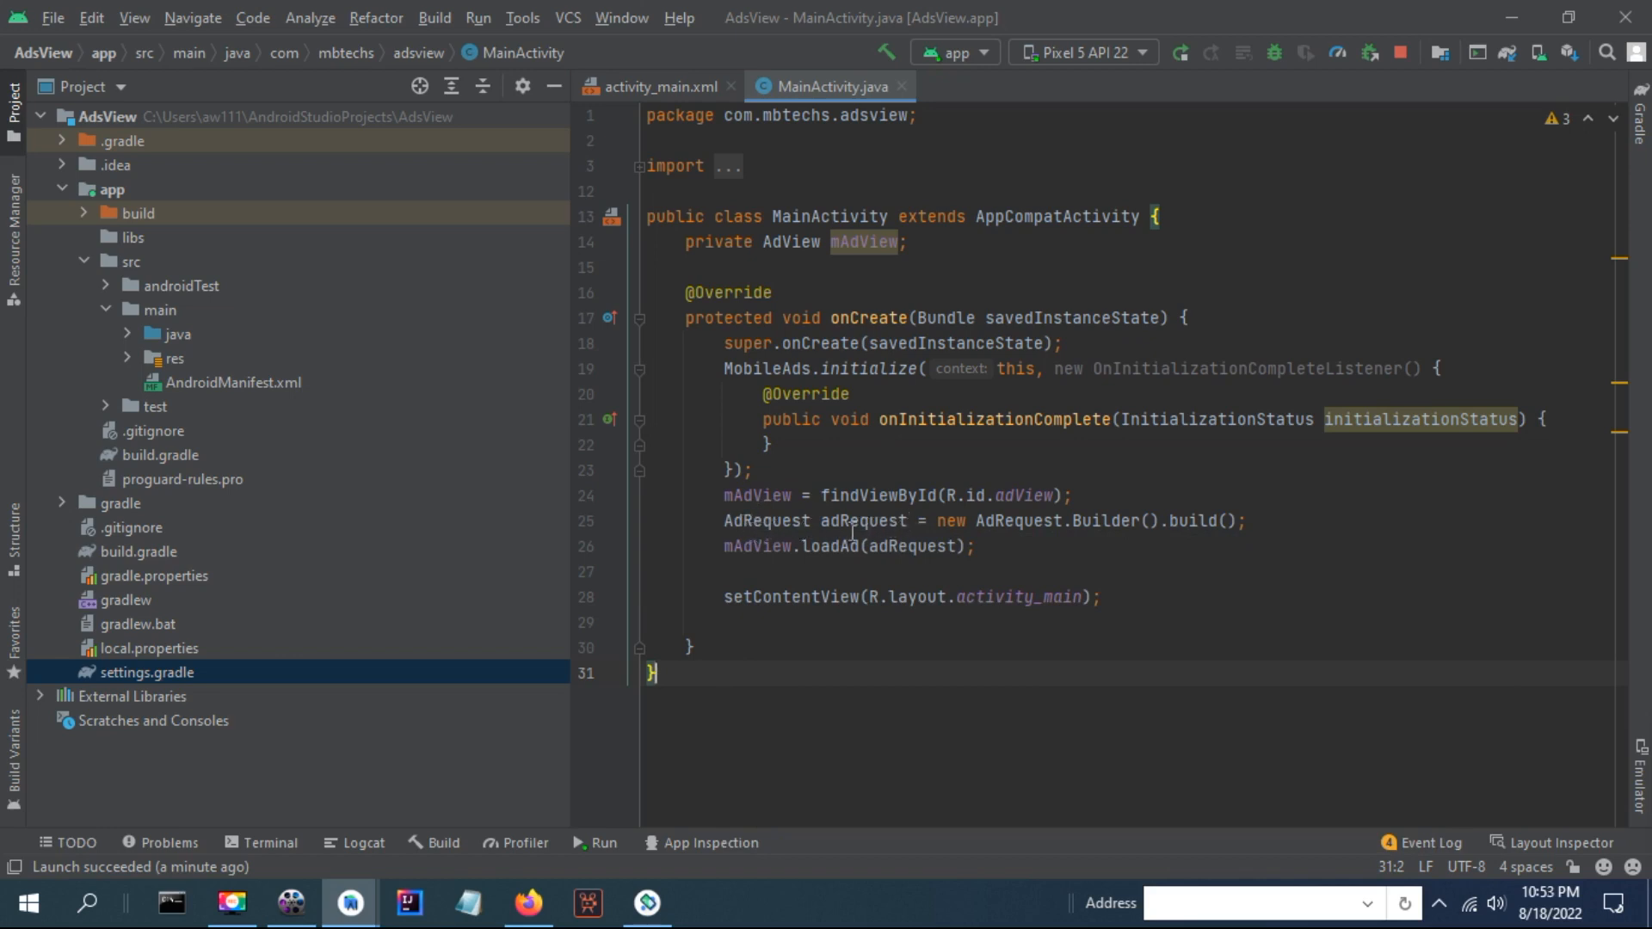
left_click(755, 545)
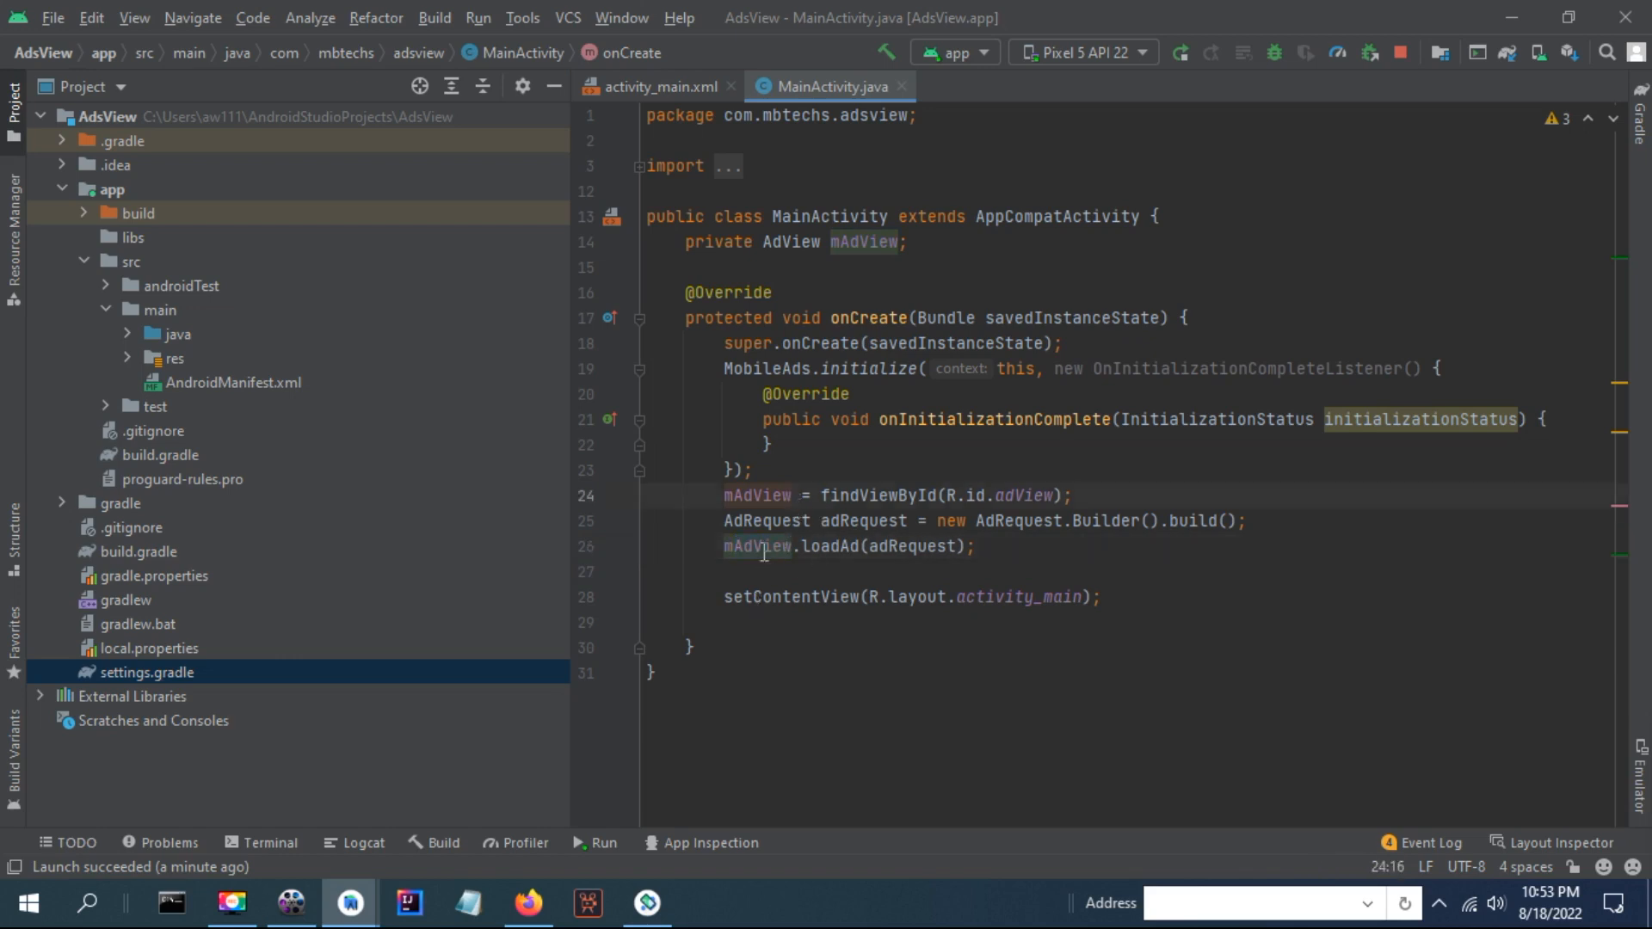
double_click(756, 495)
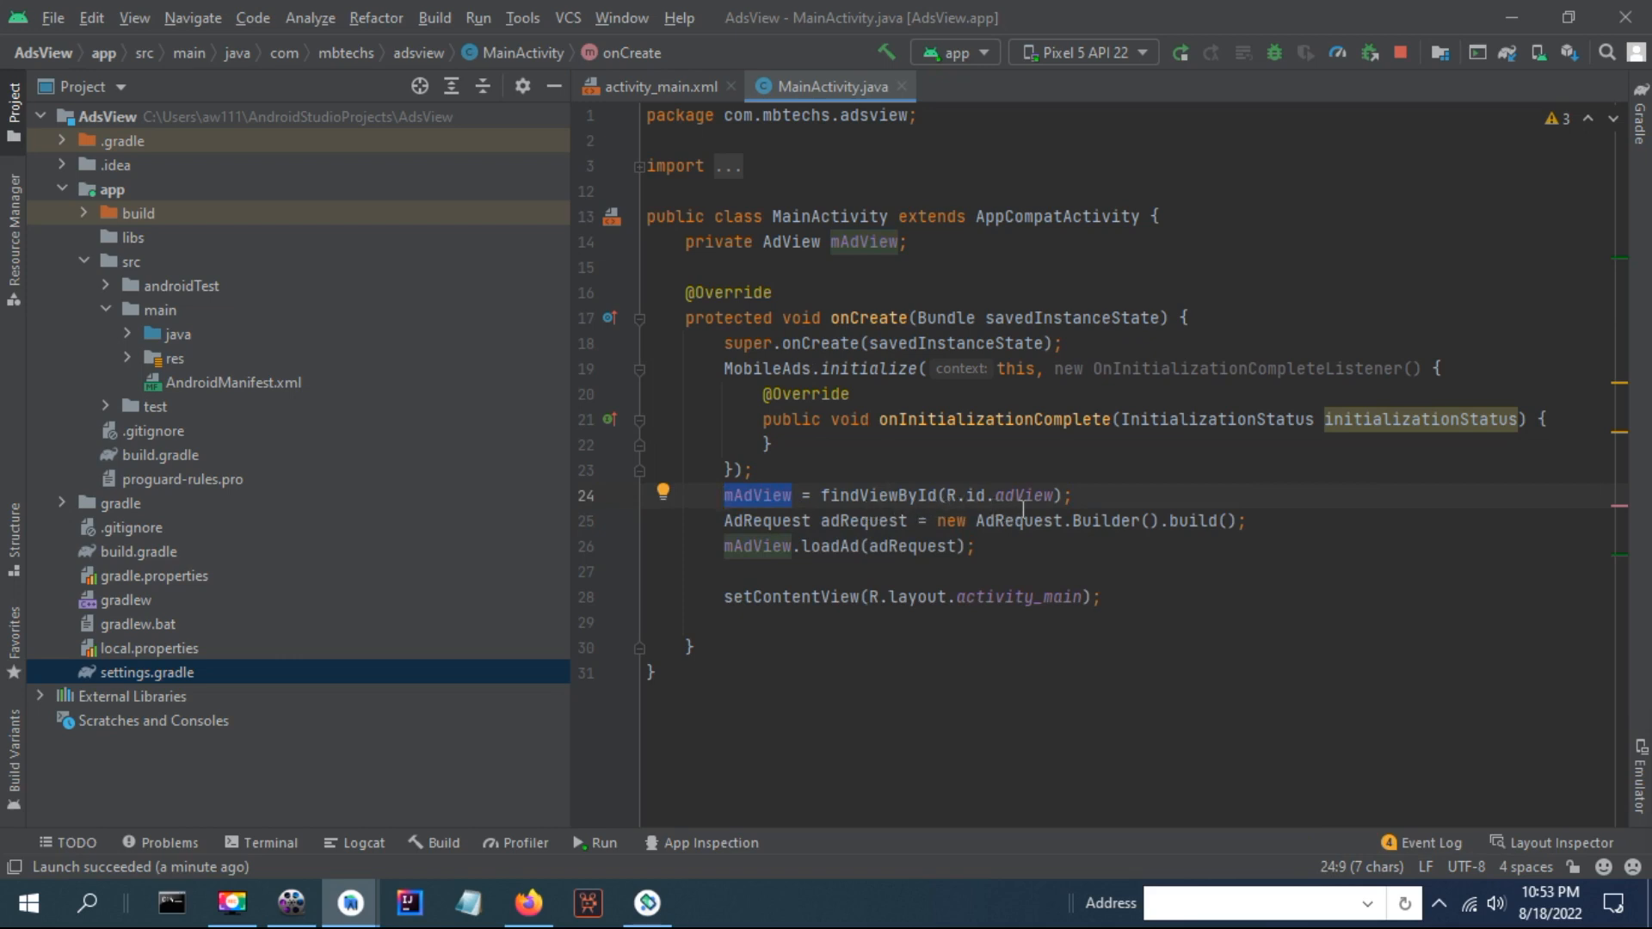